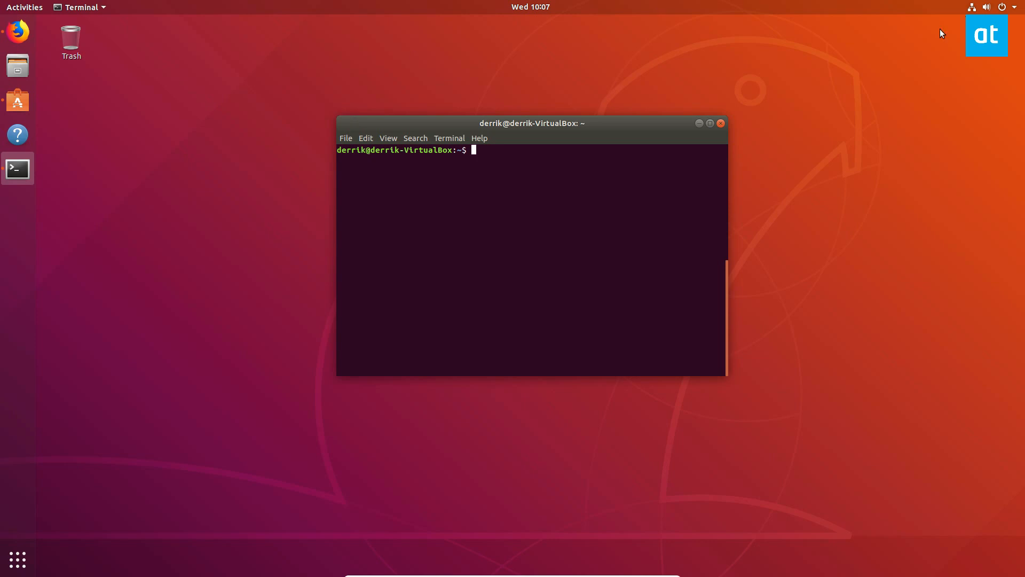
Run sudo apt install python3-pyqt5 xdg-utils git and confirm with y
drag(531, 123, 500, 95)
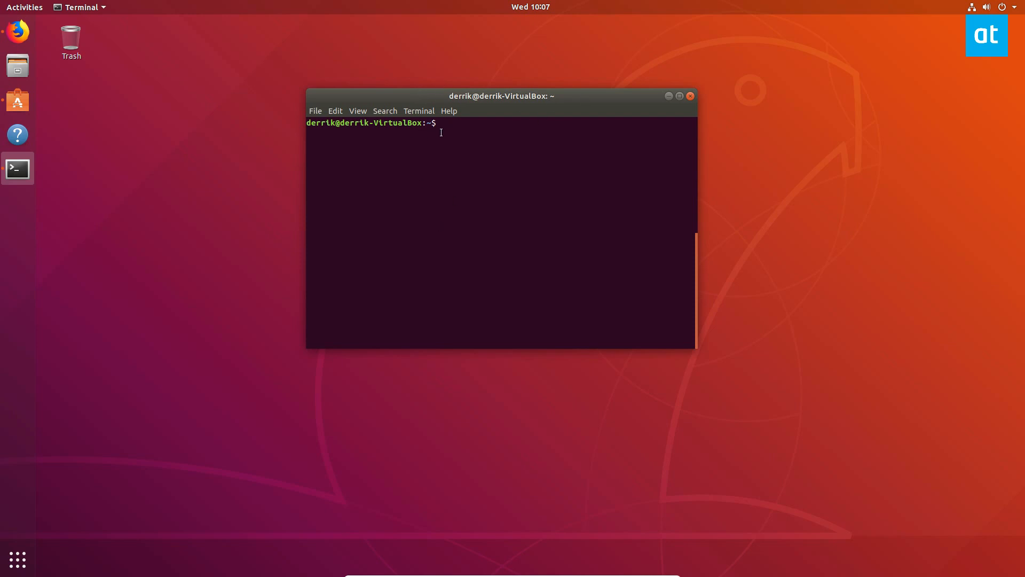
text(sudo apt install python3-pyqt5 xdg-utils git)
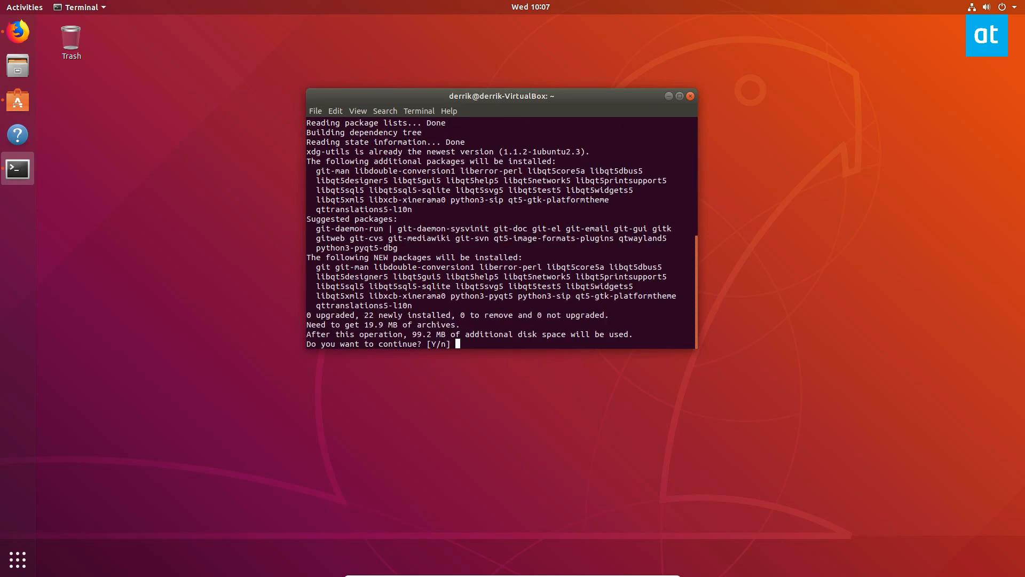
text(y)
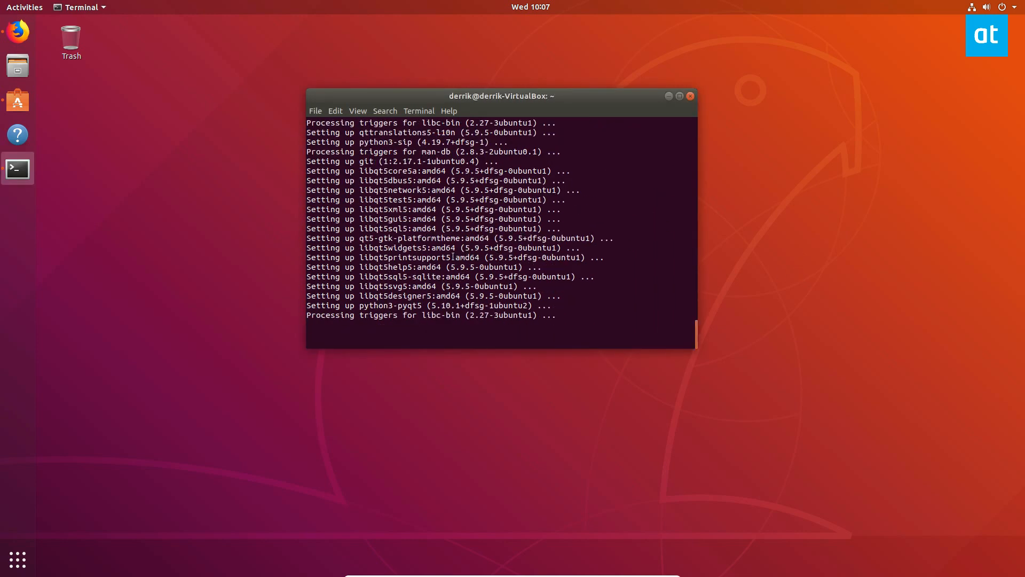
Clone the ANGRYsearch repository, cd into it and run sudo ./install.sh
right_click(500, 307)
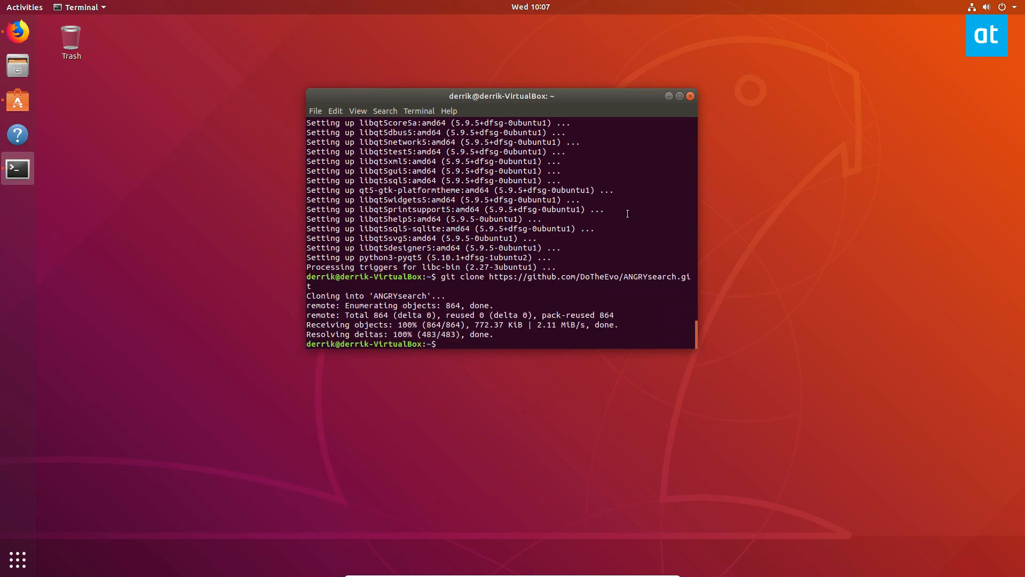
text(cd ANGRYsearch/)
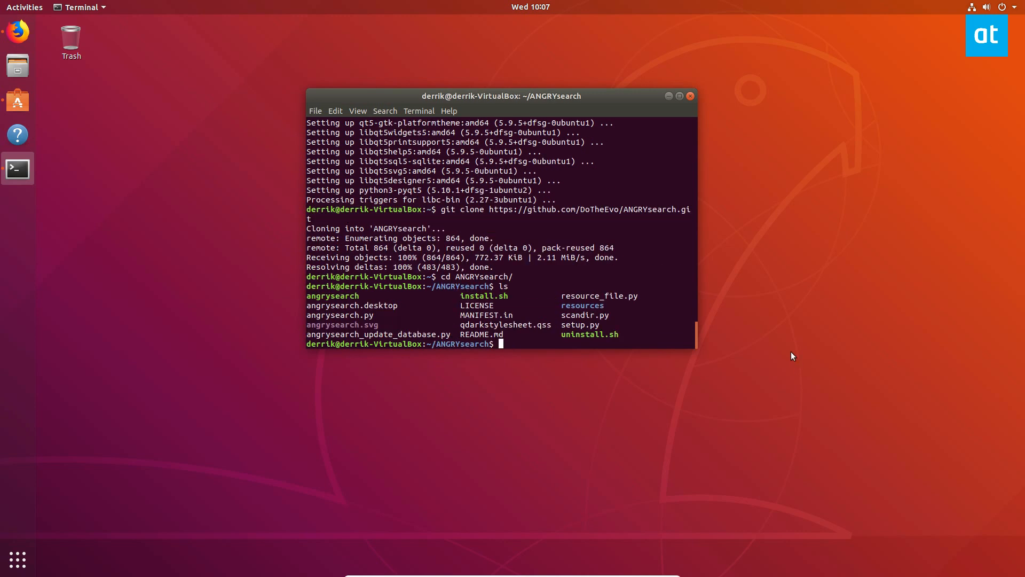
text(sudo ./i)
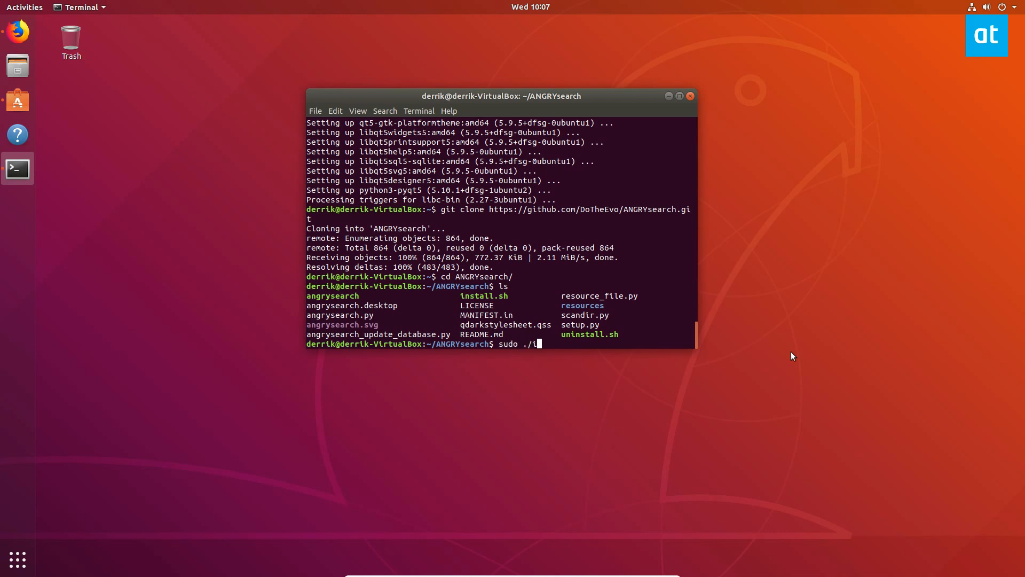
text(nstall.sh)
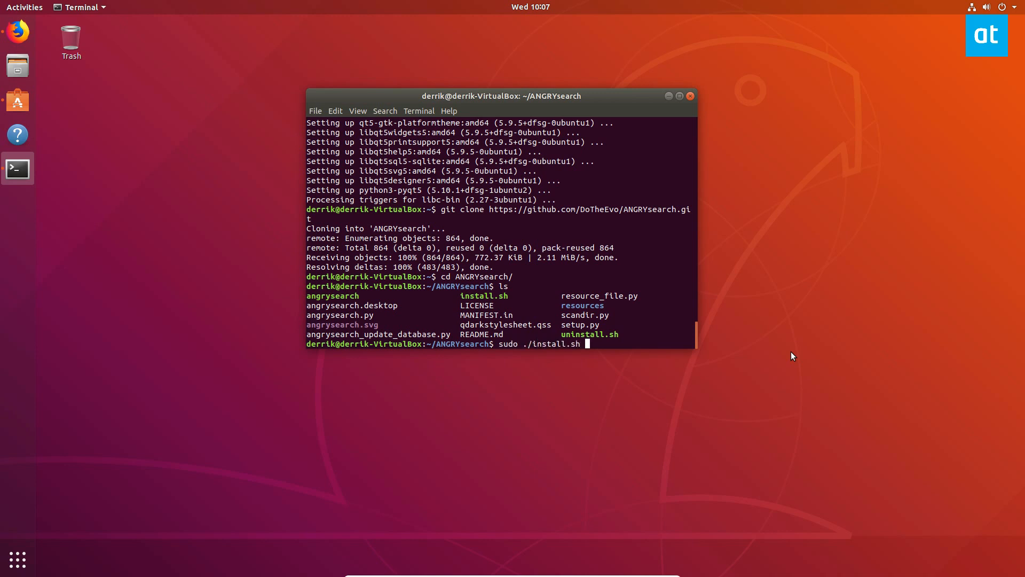
click(25, 7)
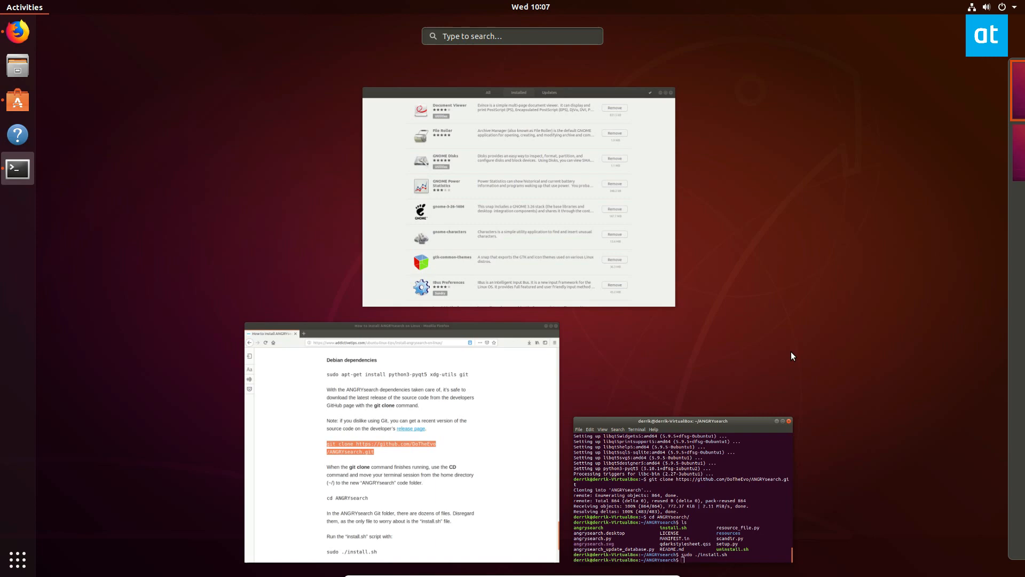
Launch ANGRYsearch from the Activities search by typing angr
text(angr)
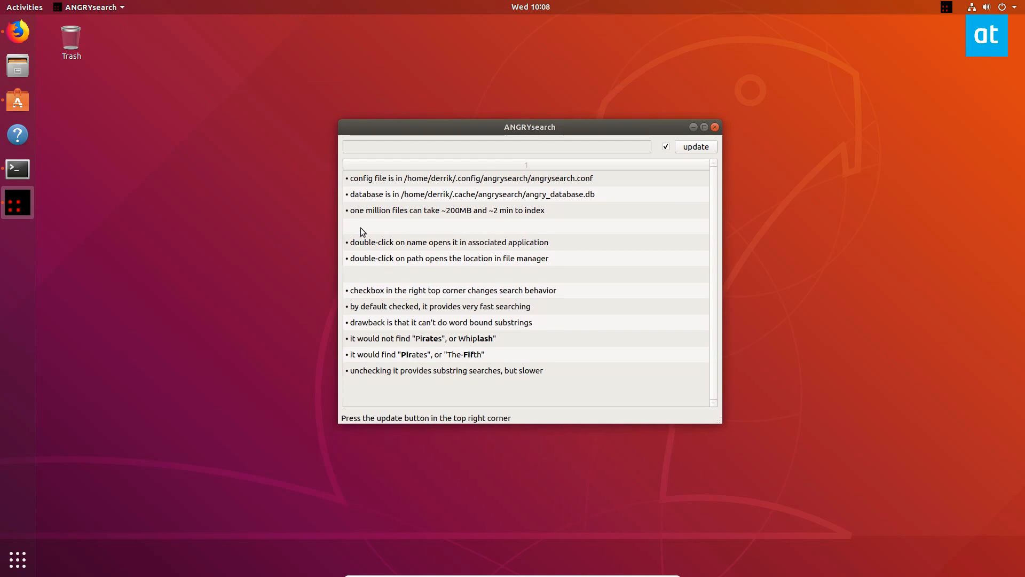
mouse_move(584, 170)
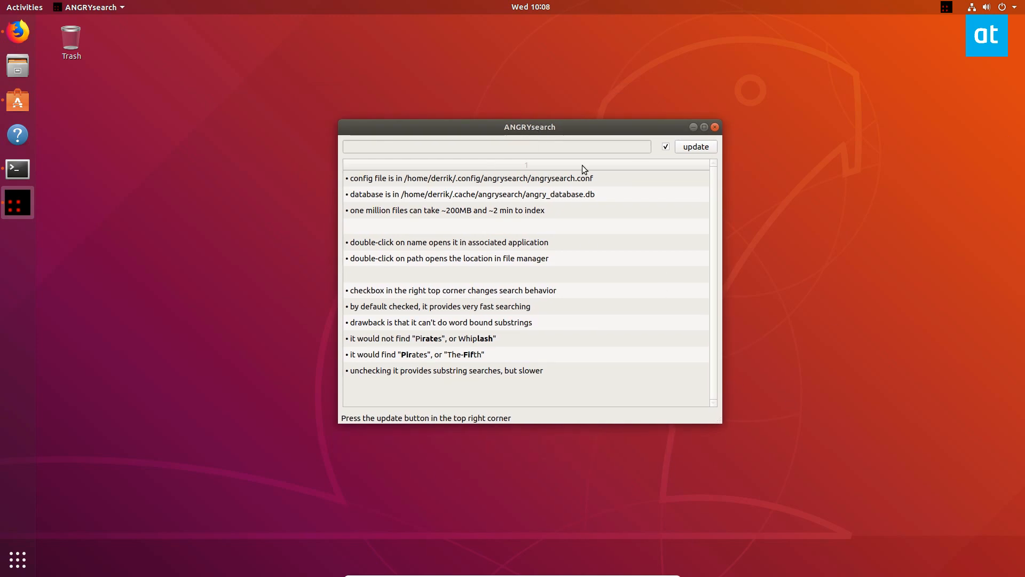
mouse_move(462, 170)
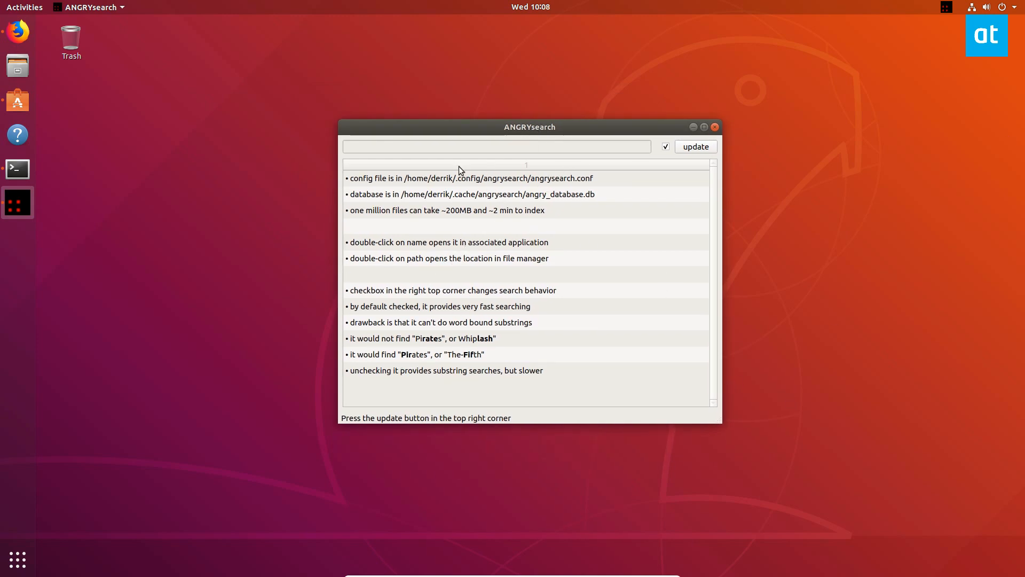
mouse_move(669, 215)
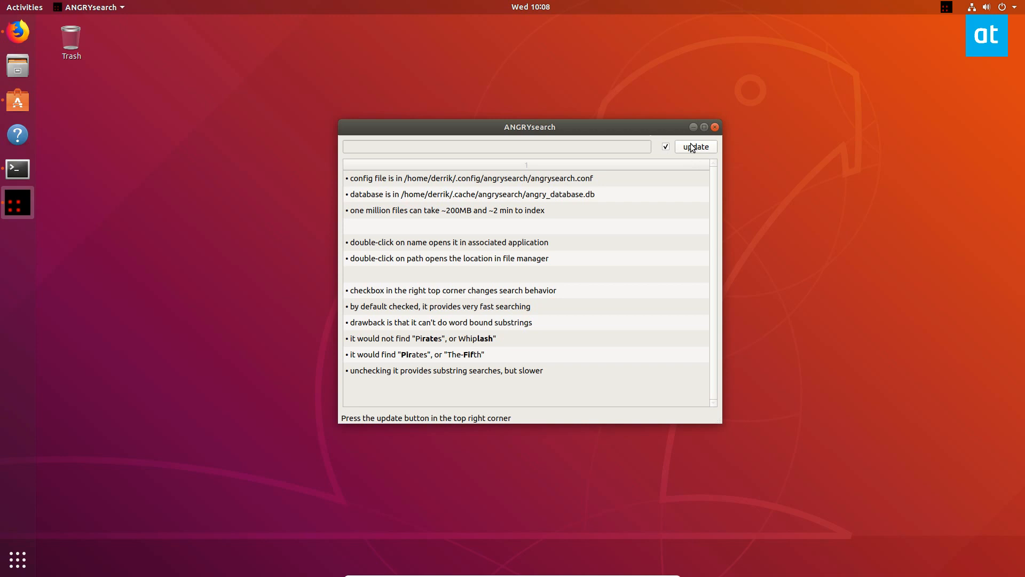
Run the Database Update so ANGRYsearch indexes about 259,140 files
click(695, 146)
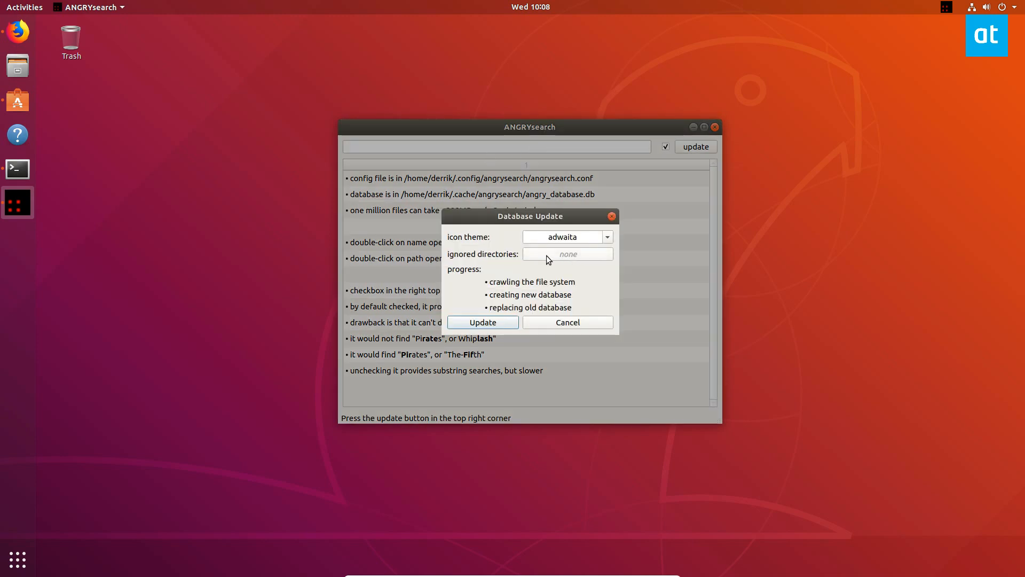
click(483, 322)
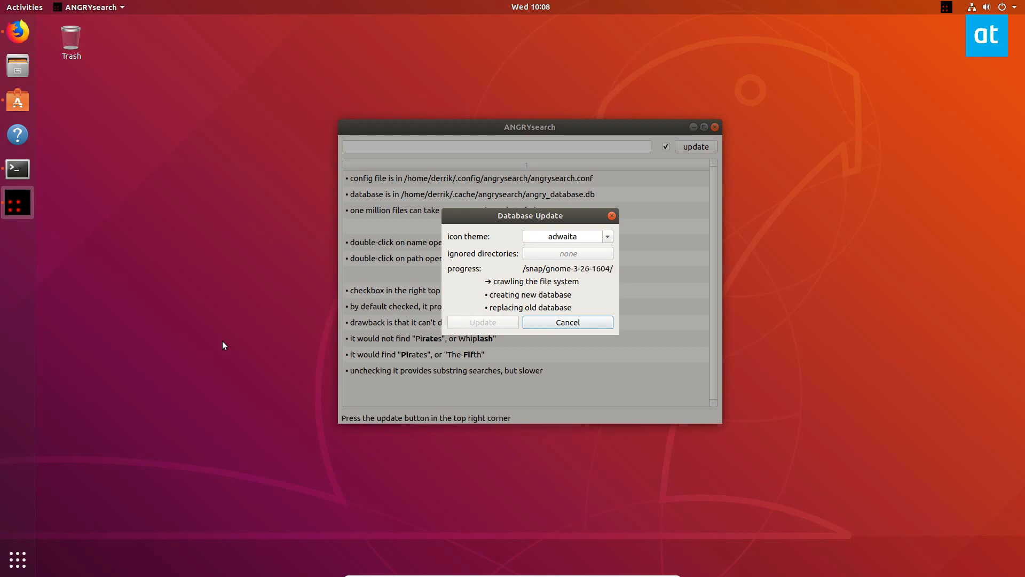
mouse_move(860, 326)
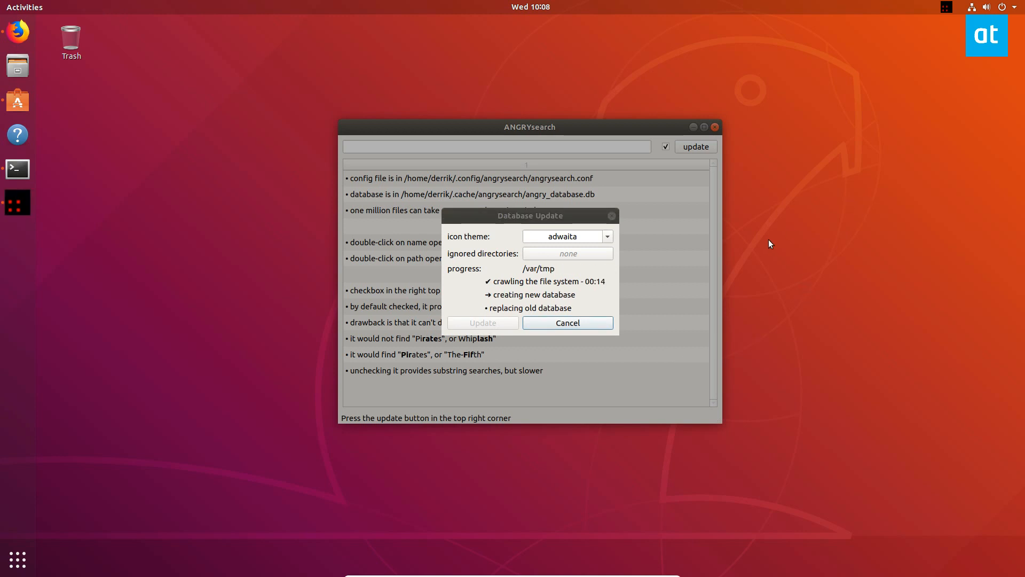
click(566, 322)
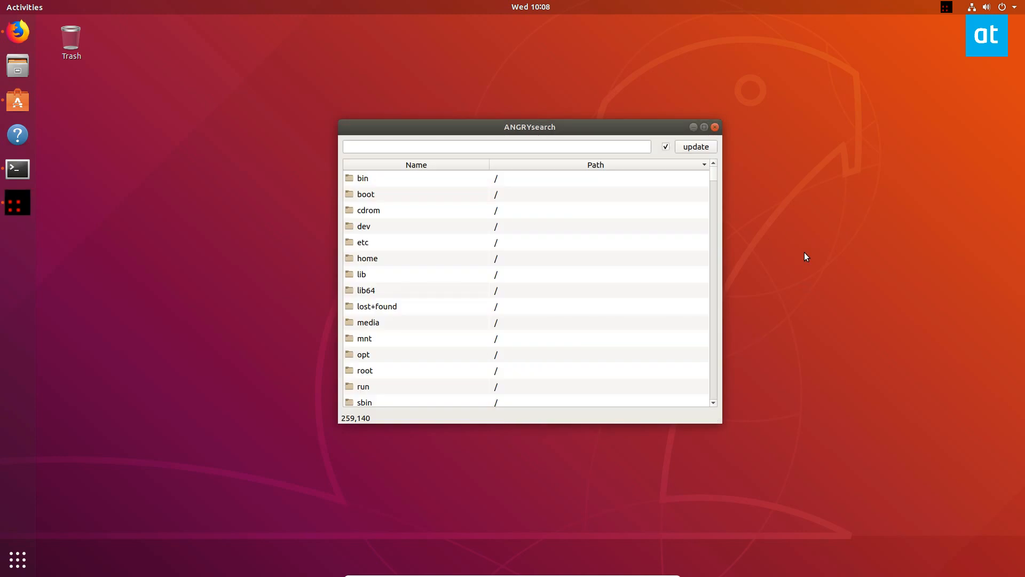
Search for tracktion and select TracktionInstall_7_Linux_64Bit_latest.deb in Downloads
click(496, 147)
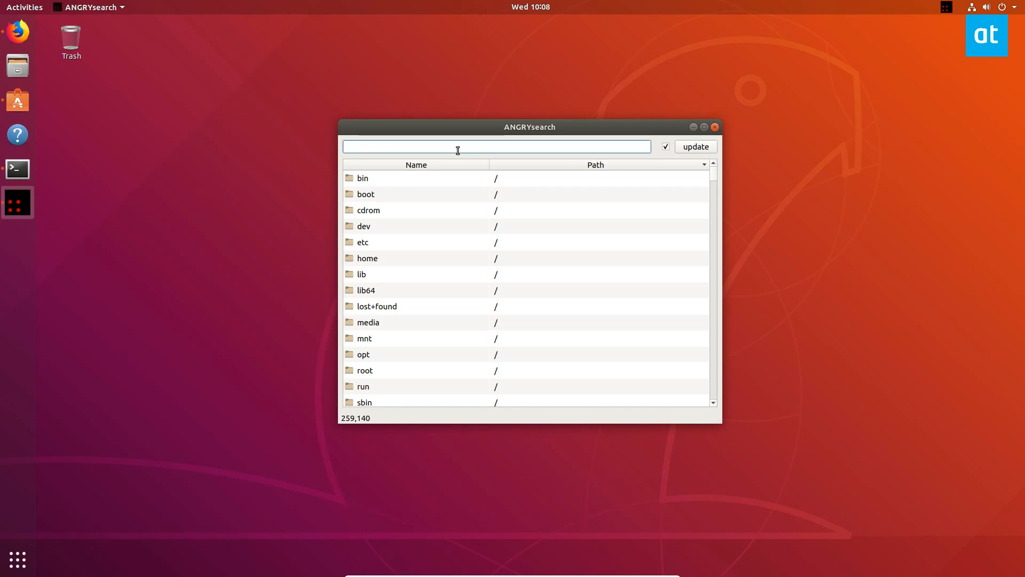
click(495, 146)
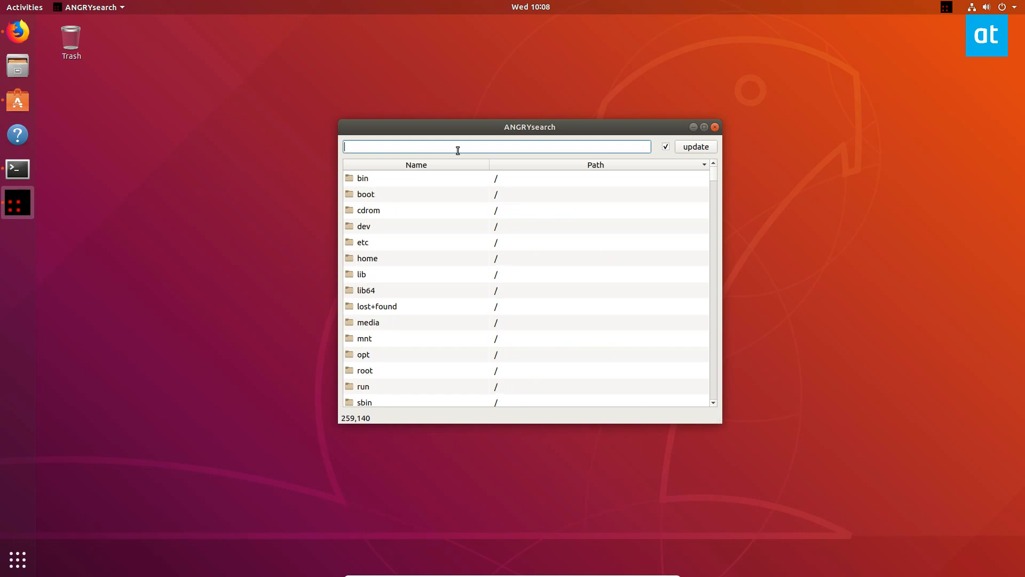
text(tracktion)
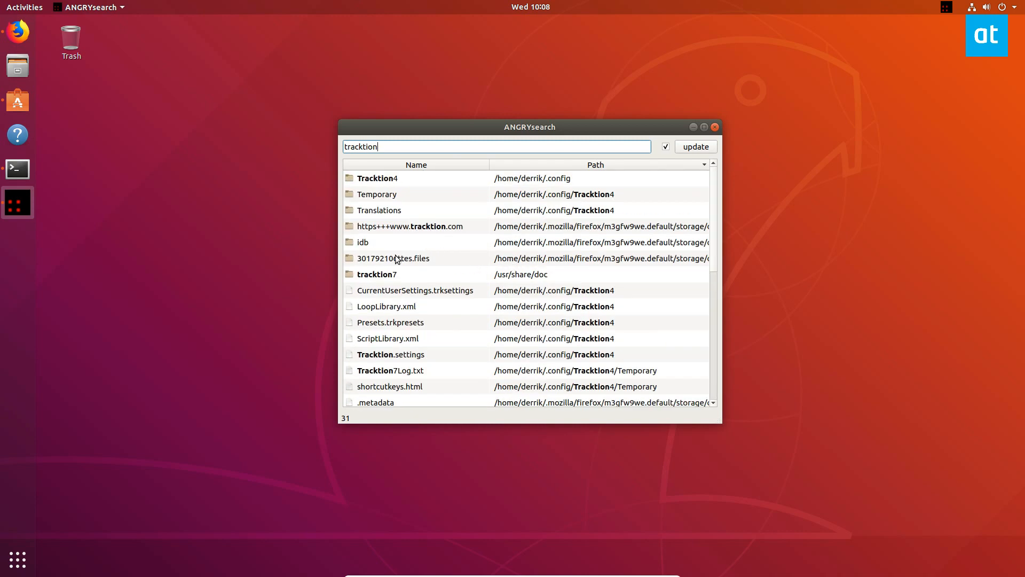
click(377, 274)
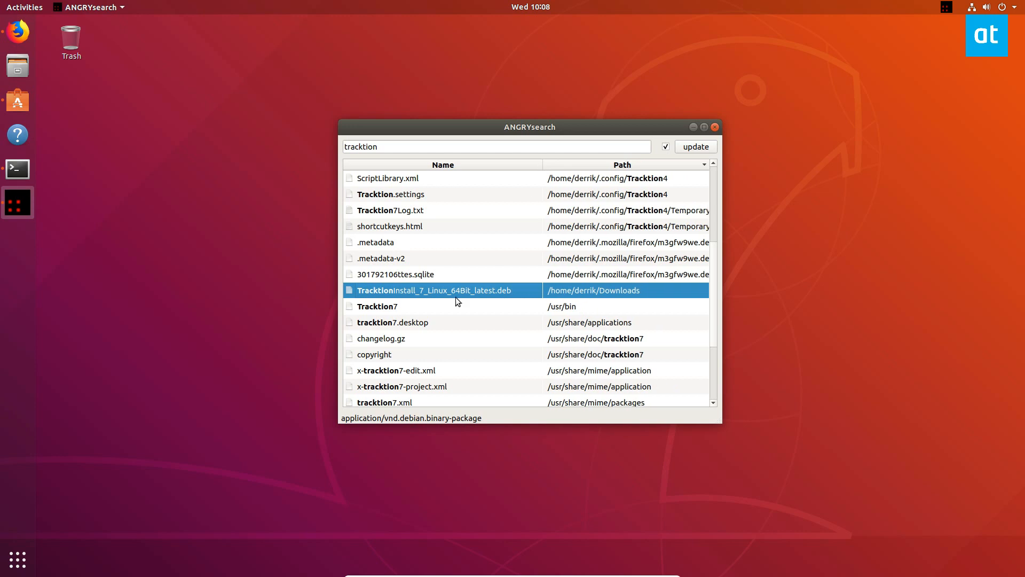
Show the Tracktion .deb's Downloads folder in the file manager via its context menu
right_click(457, 299)
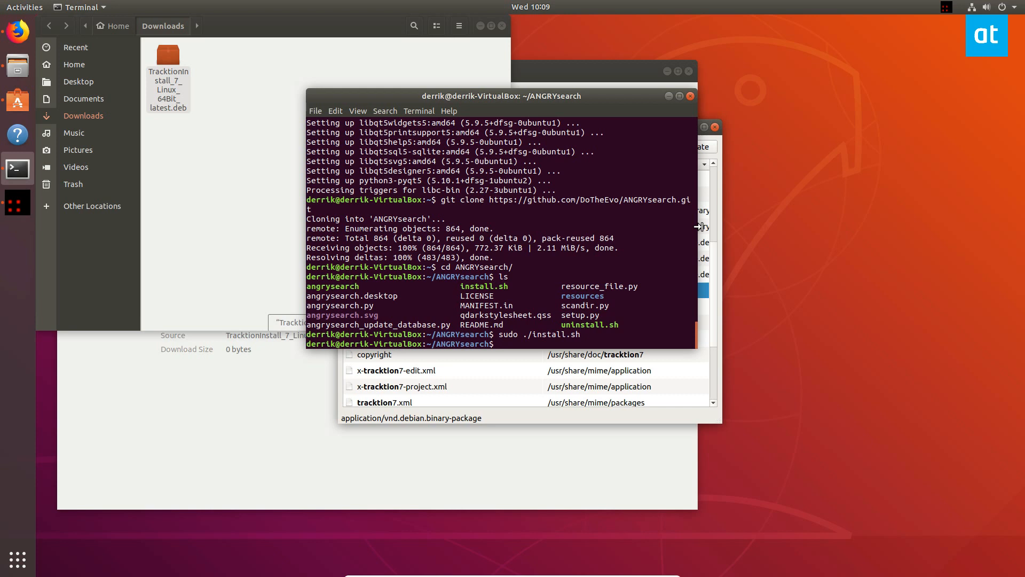
Enter sudo dpkg -i and paste the Tracktion .deb package path
text(sydid)
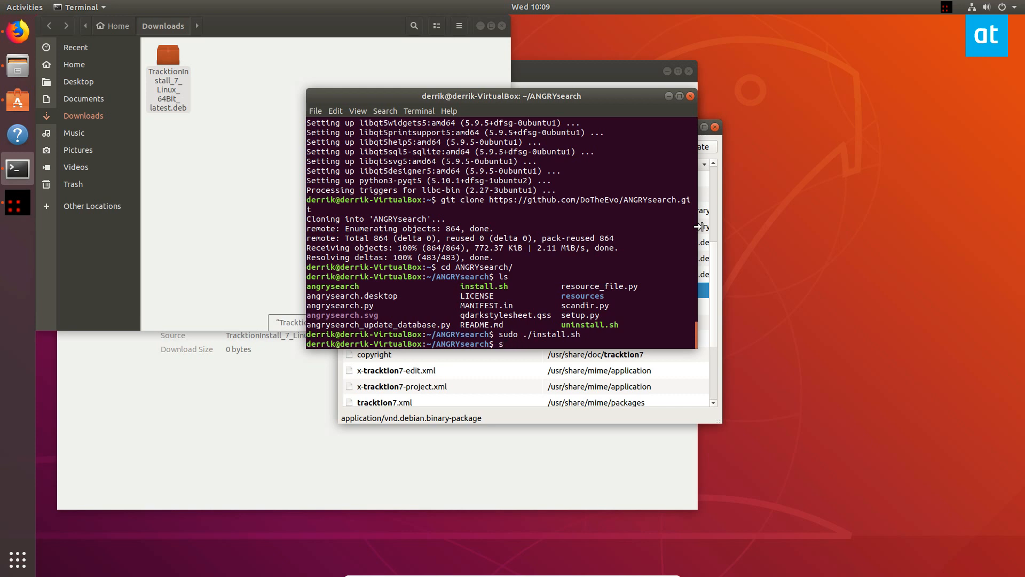
text(udo)
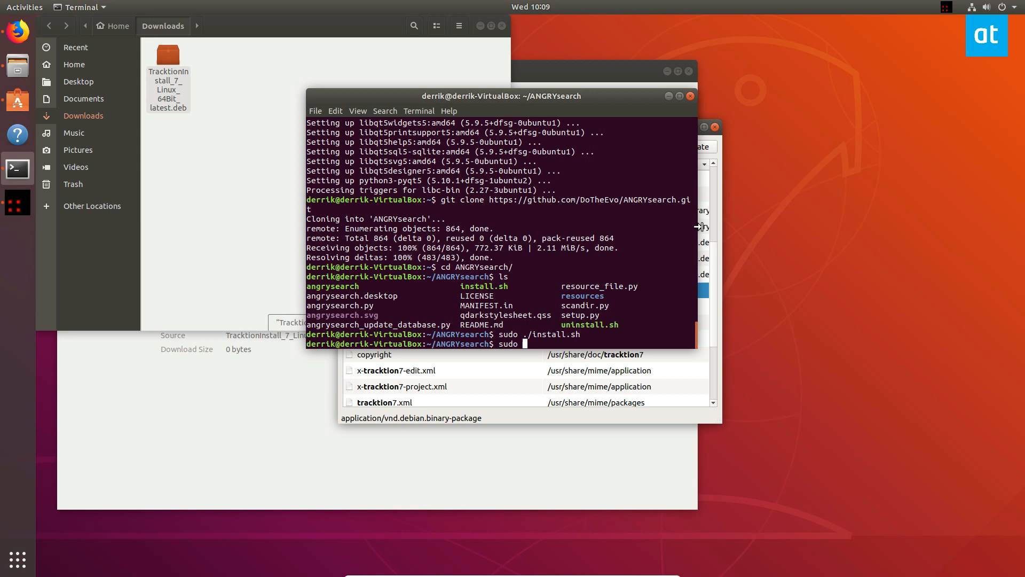
text(dpkg -)
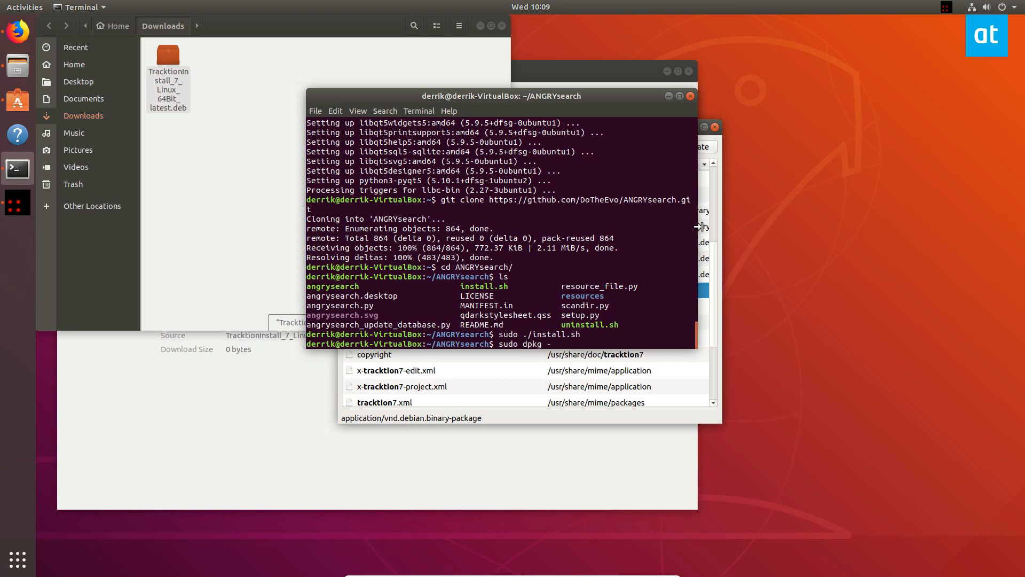
text(i)
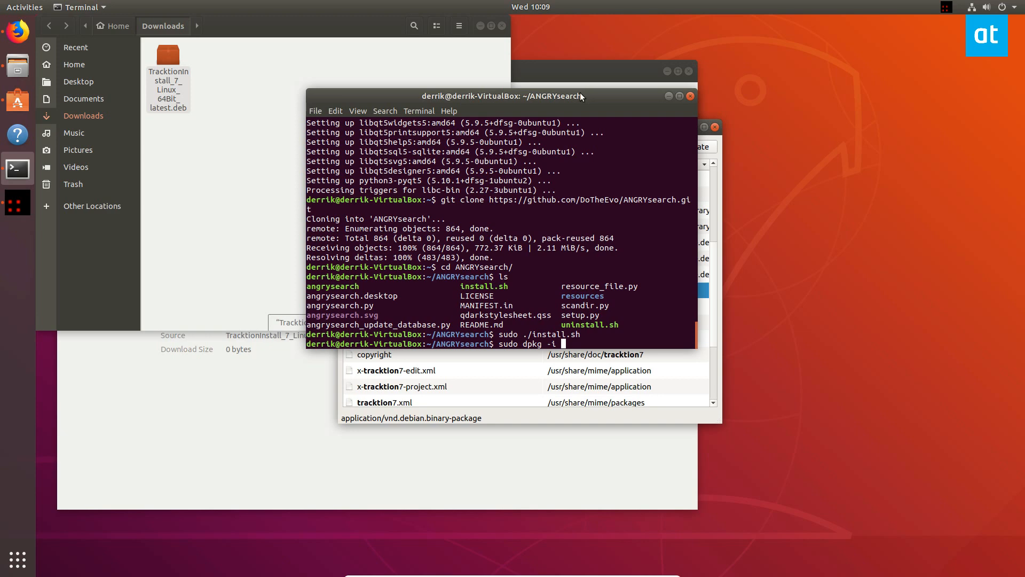
right_click(366, 295)
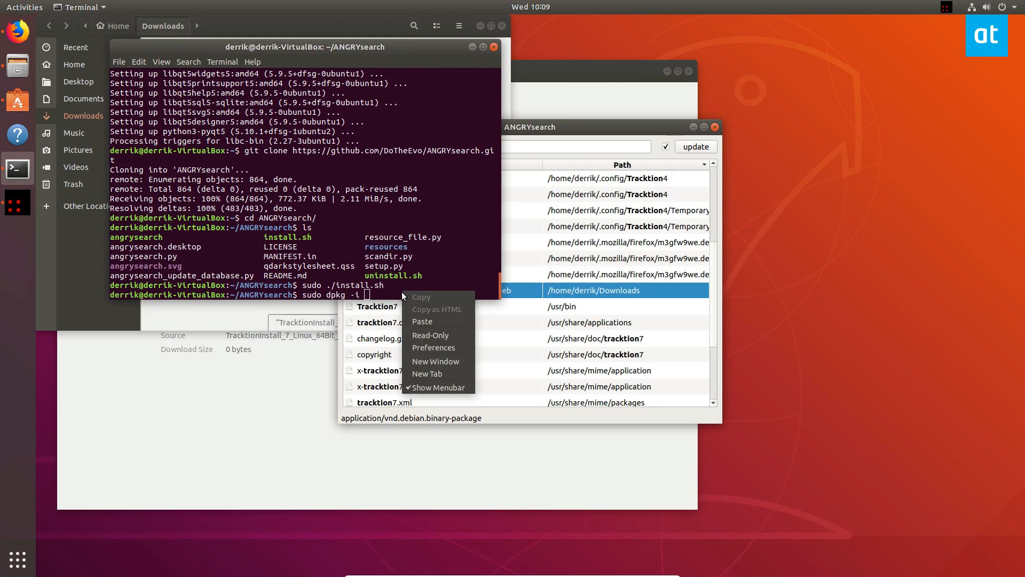